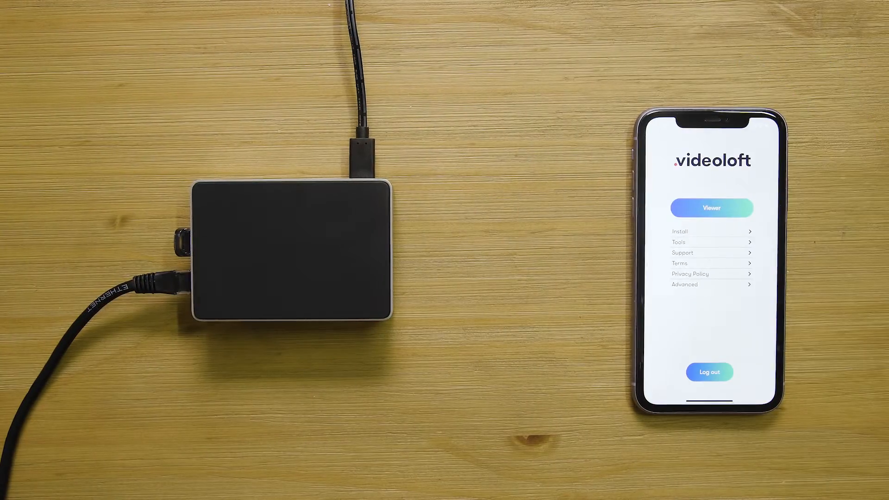
Step: Begin a new install and search for the adapter by its entered cloud ID
left_click(710, 231)
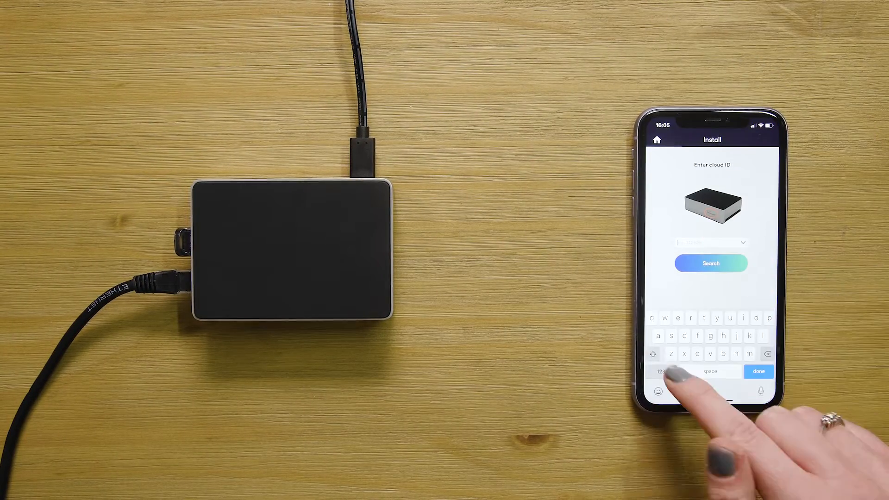
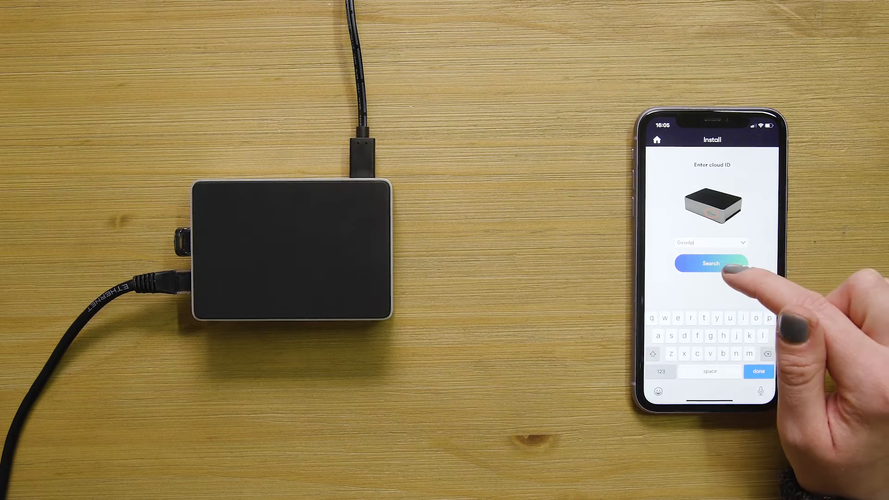
left_click(710, 264)
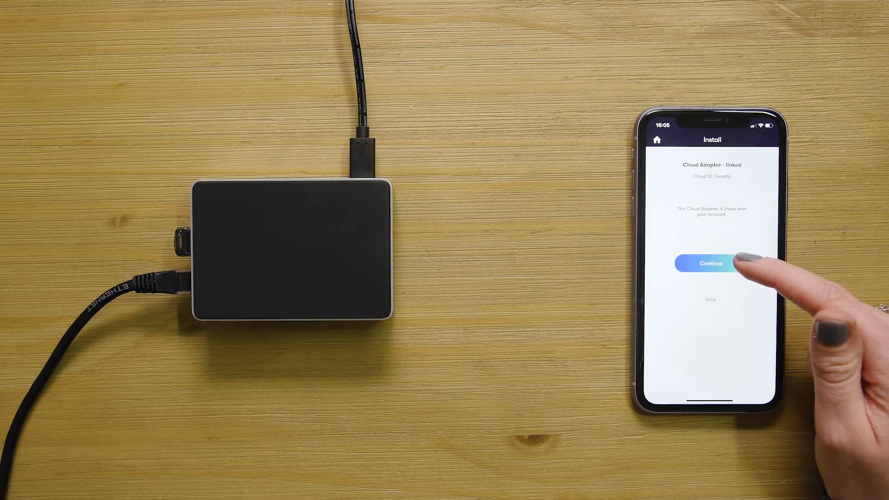
Step: Continue past the linked confirmation and scan the network for Hikvision recorders
left_click(710, 263)
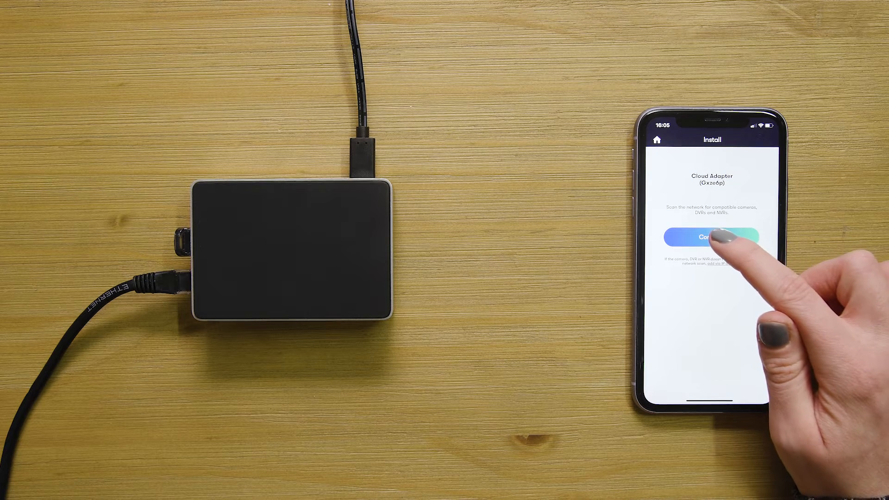
left_click(709, 237)
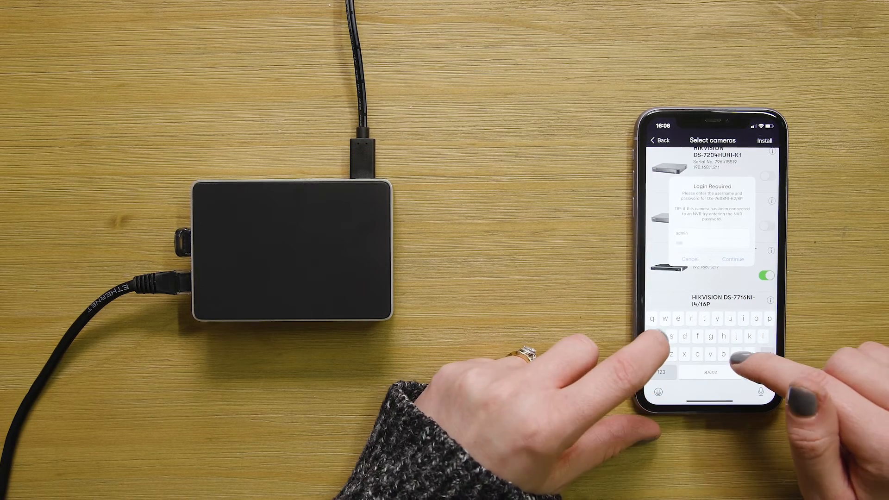
Step: Submit the NVR password, accept its channel list and install the selected channels
left_click(659, 372)
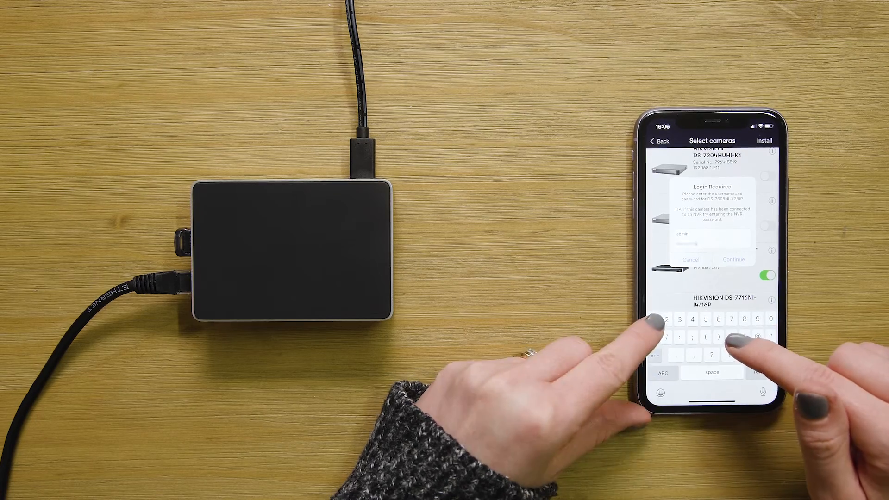
left_click(732, 259)
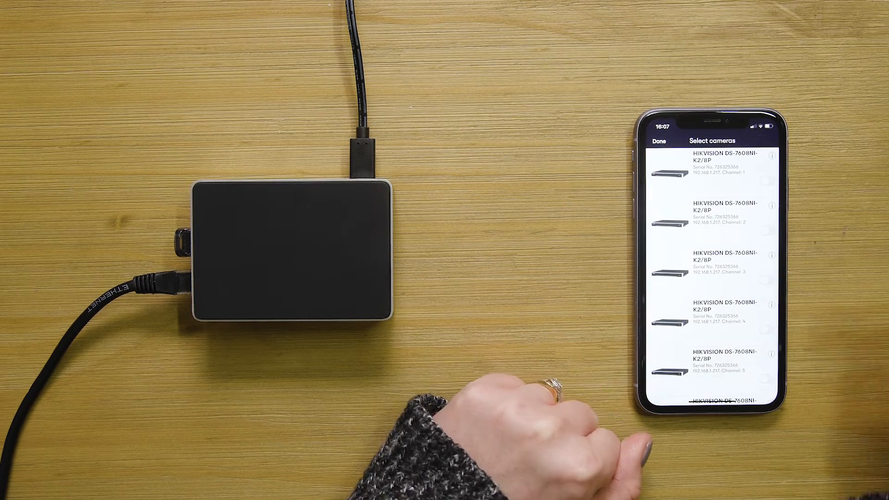
left_click(766, 276)
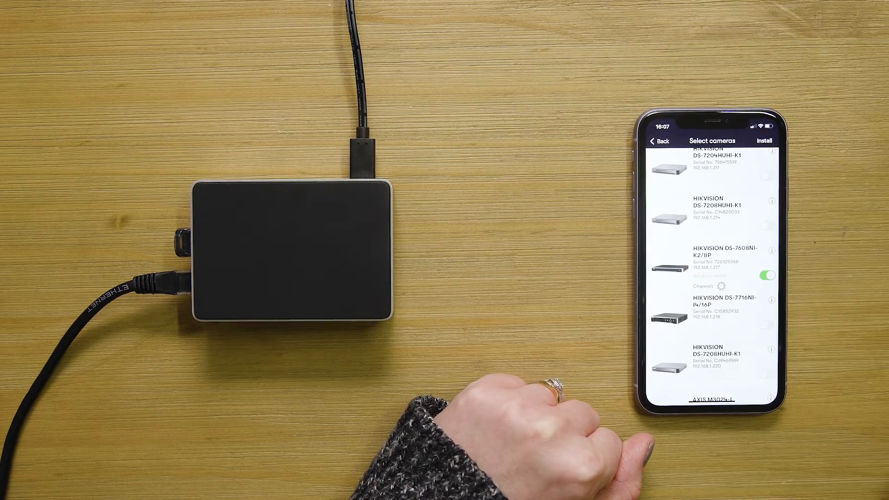
left_click(763, 140)
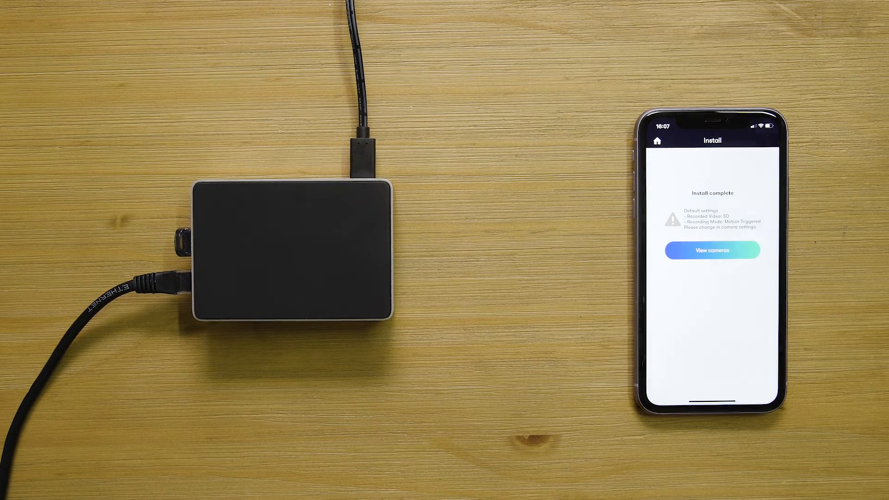
Step: View the installed cameras and bring up the Door (8MP/4K) camera's live view
left_click(712, 250)
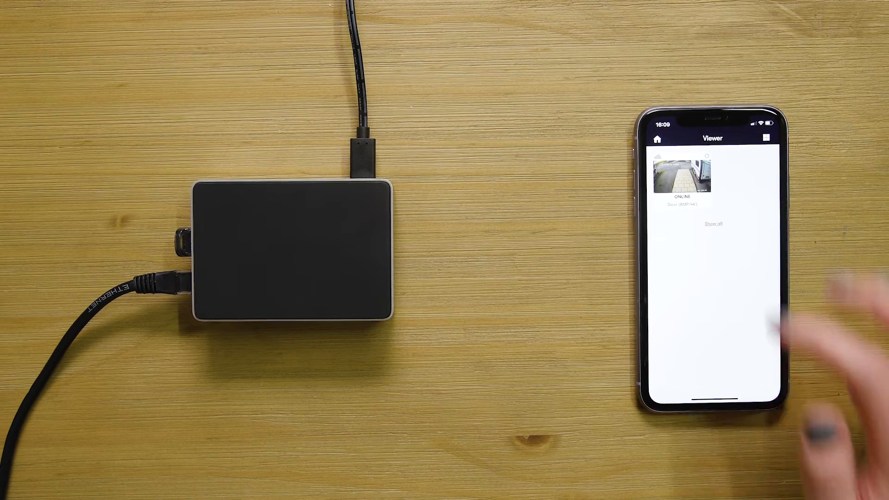
left_click(683, 178)
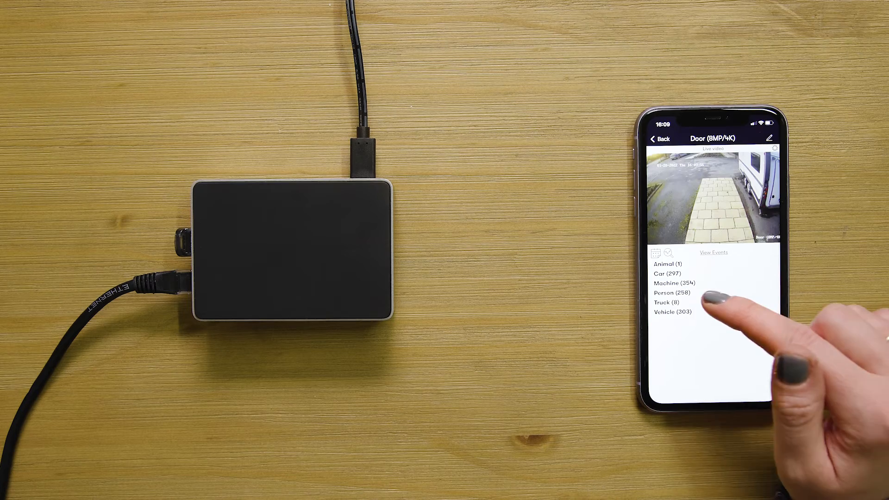
Step: Choose Person (258) under View Events and play back a recorded Door event clip
left_click(671, 293)
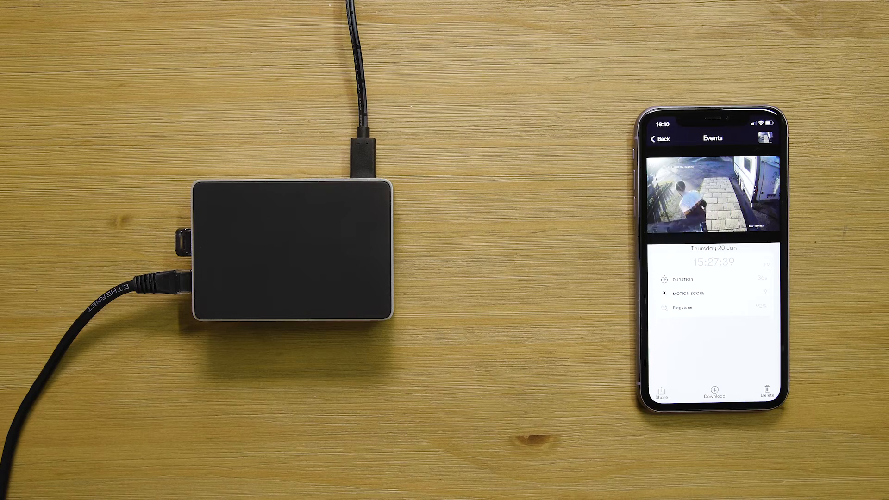
left_click(713, 393)
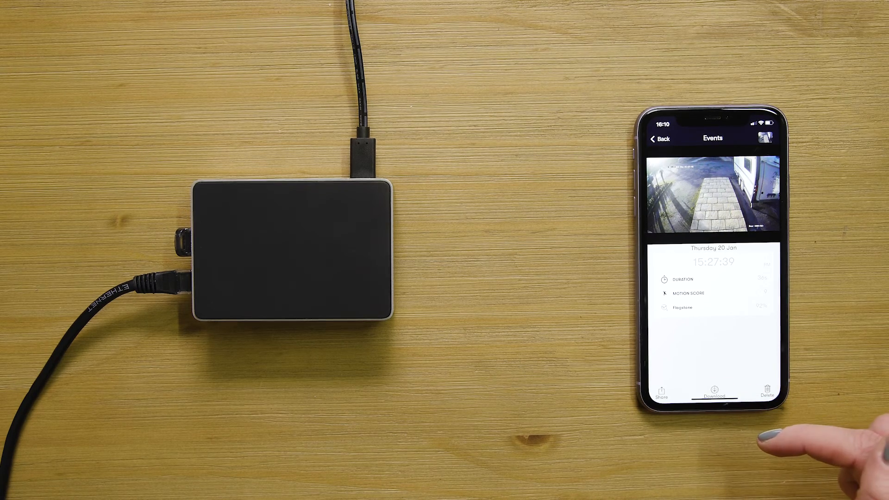